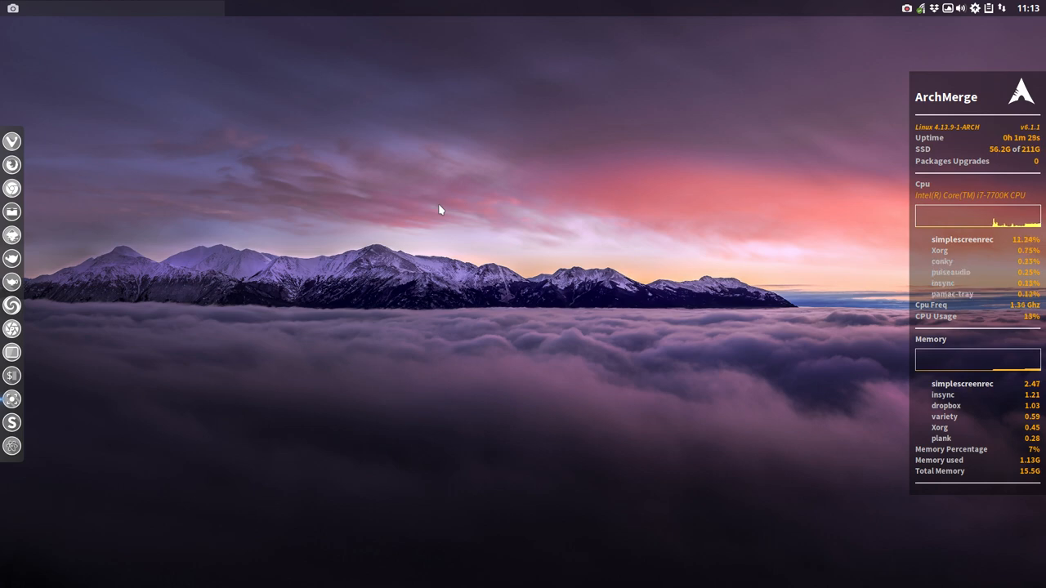
mouse_move(13, 209)
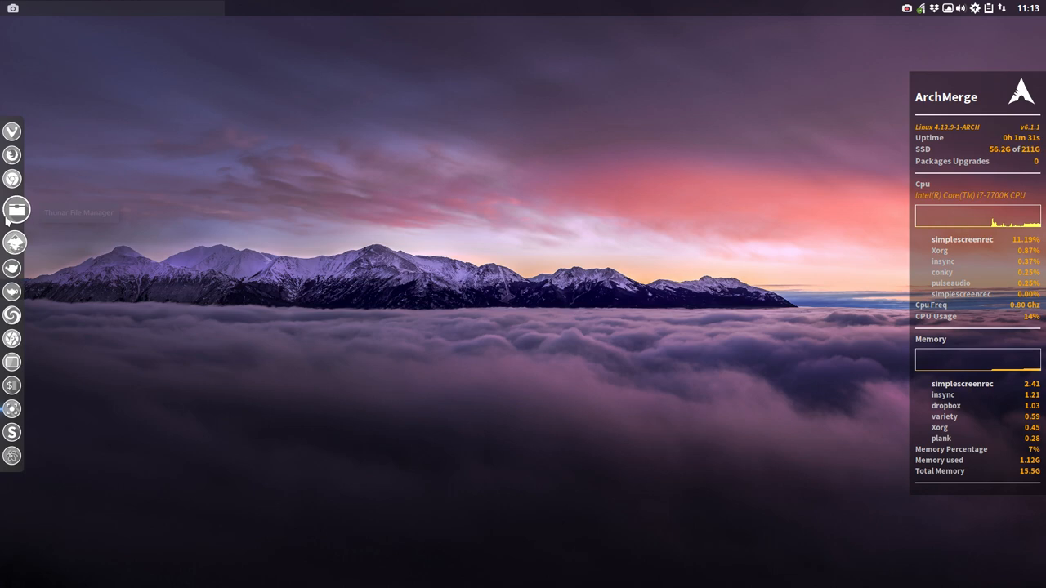
- Launch Thunar from the dock so the home folder is shown
click(13, 210)
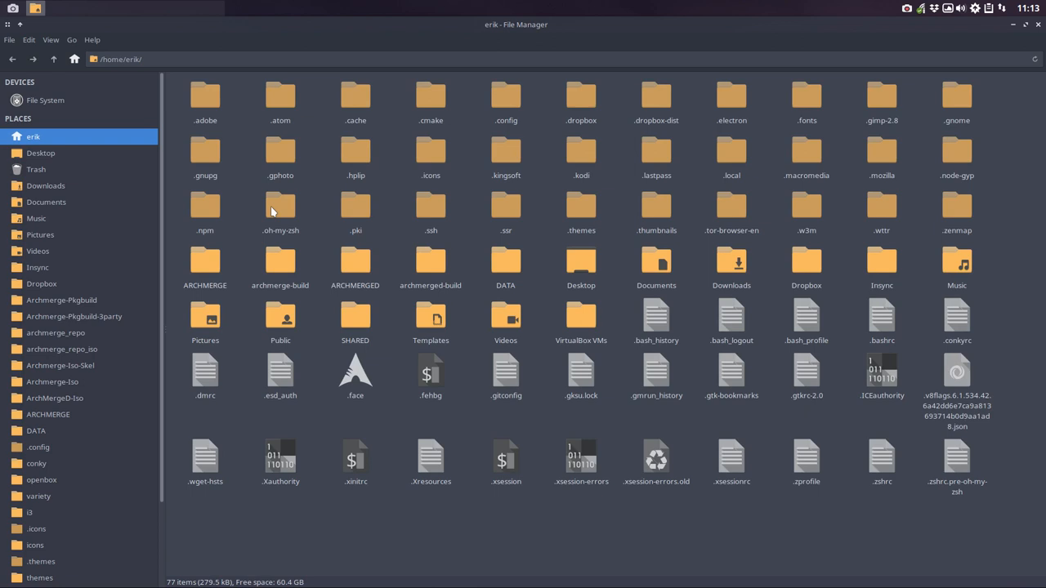
mouse_move(468, 89)
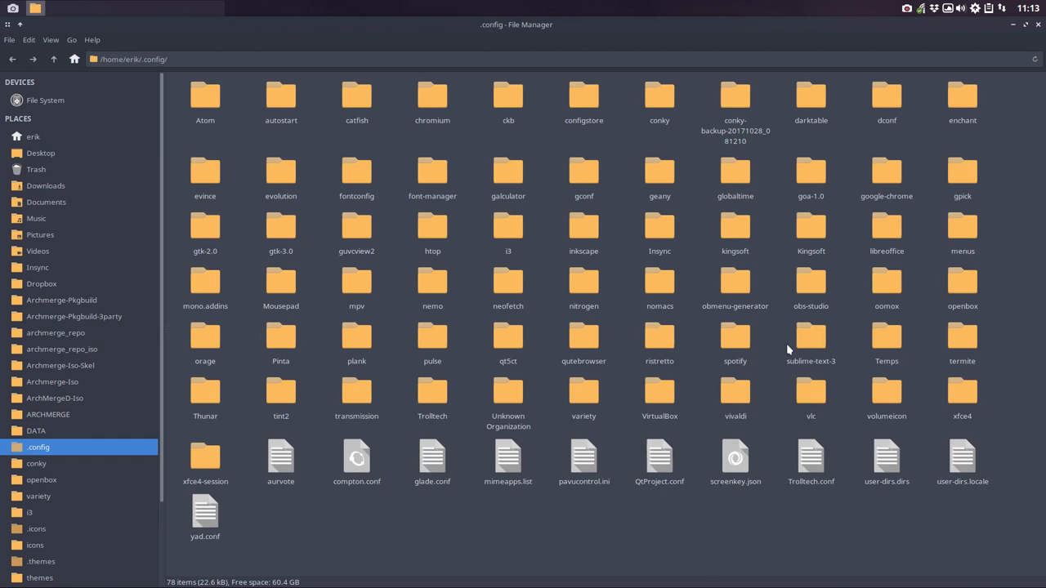
- Enter the conky folder inside .config to list its scripts and subfolders
click(735, 98)
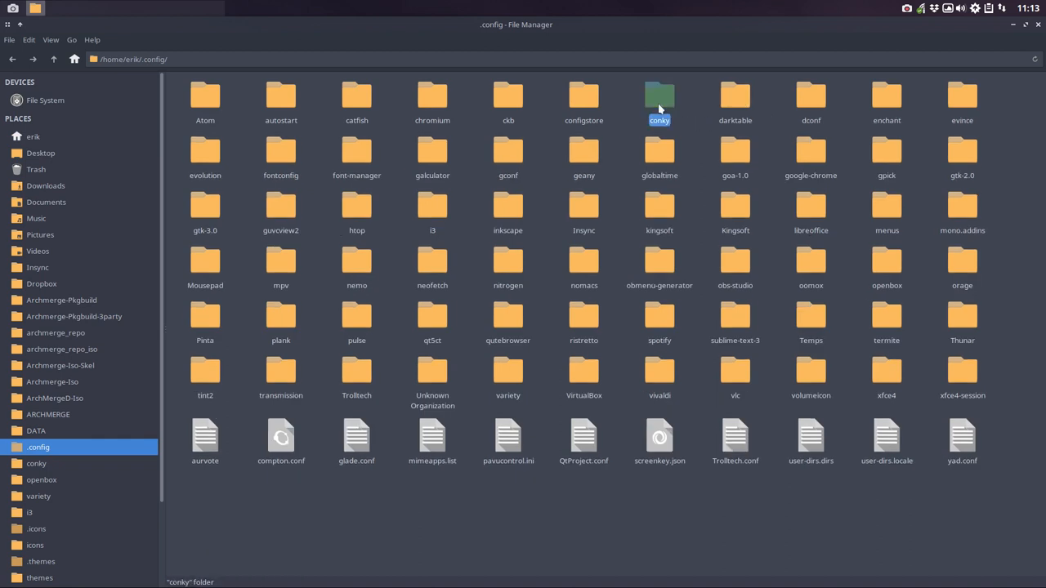
double_click(660, 96)
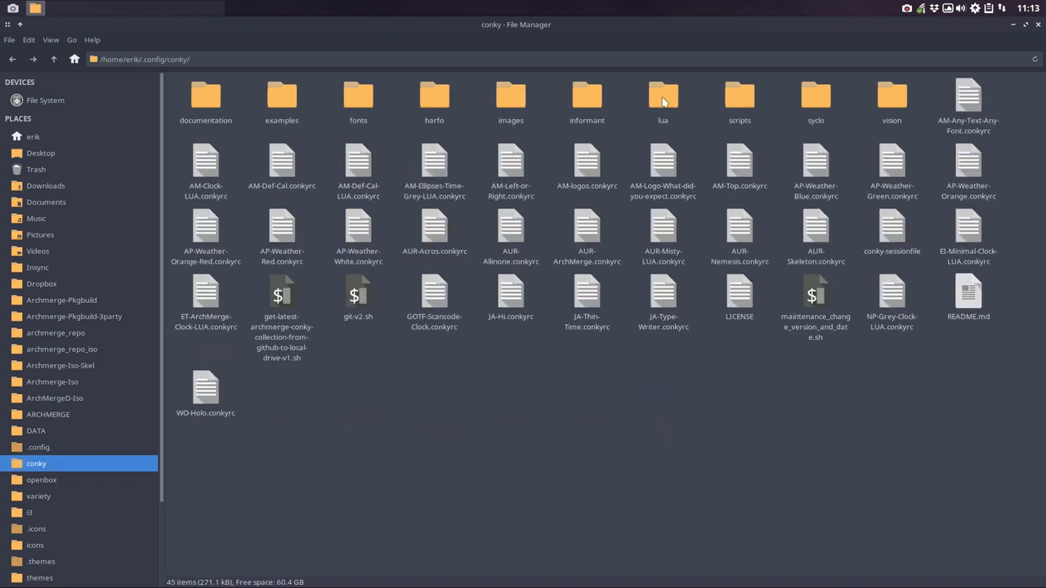
mouse_move(323, 363)
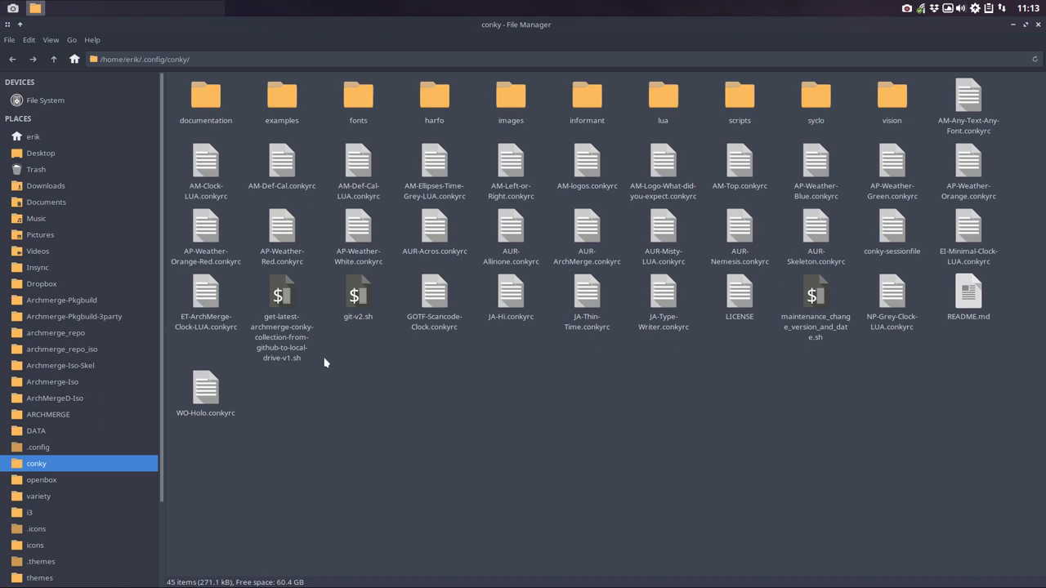
mouse_move(1015, 28)
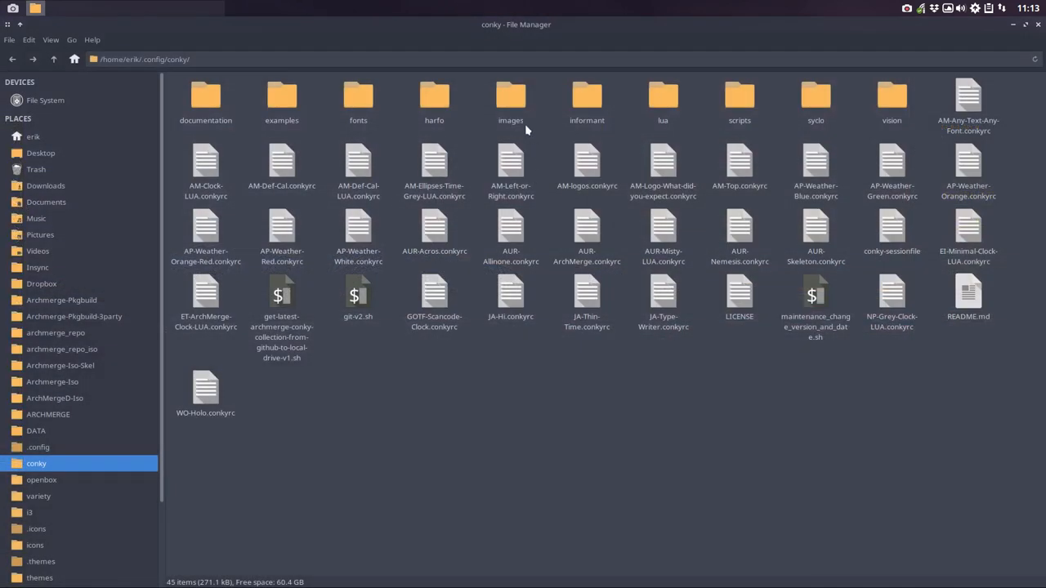
double_click(509, 98)
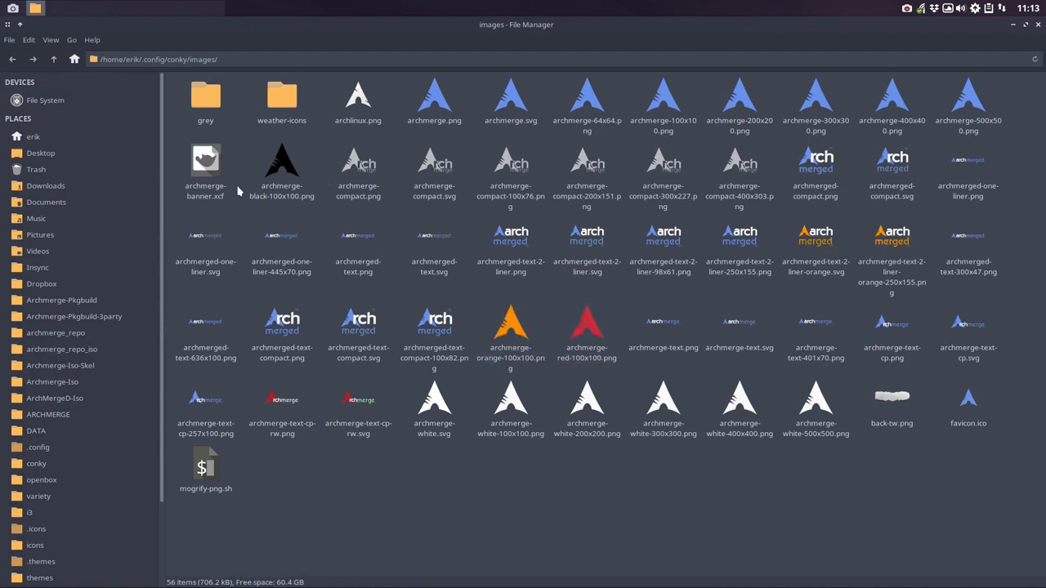
mouse_move(180, 189)
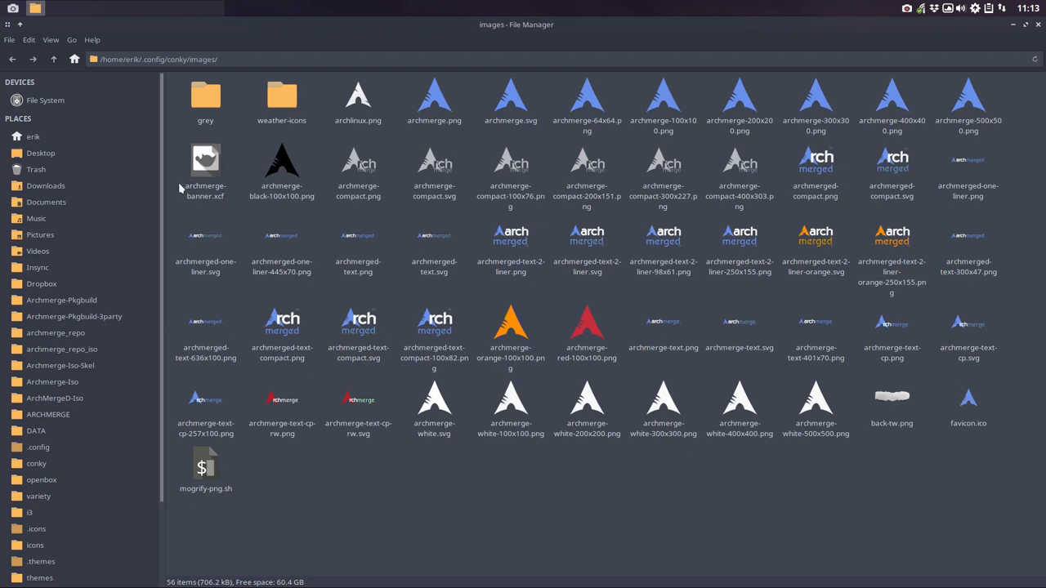
click(54, 59)
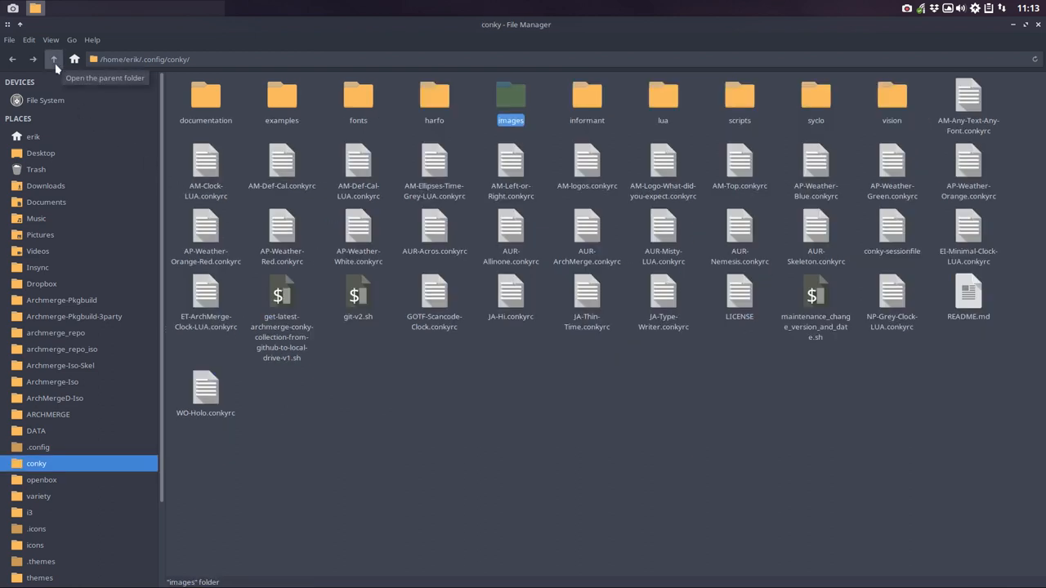
mouse_move(748, 379)
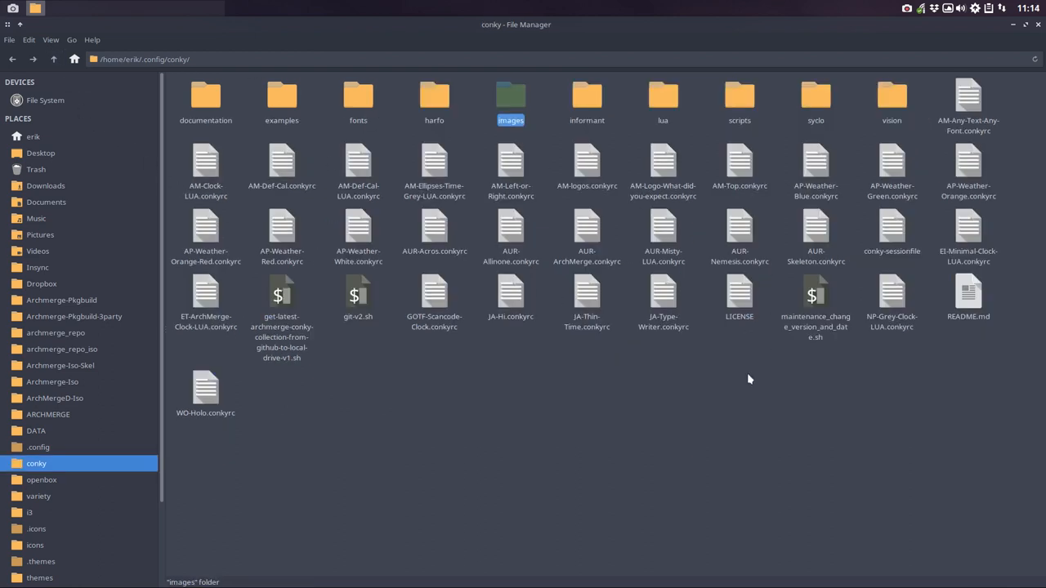
mouse_move(435, 402)
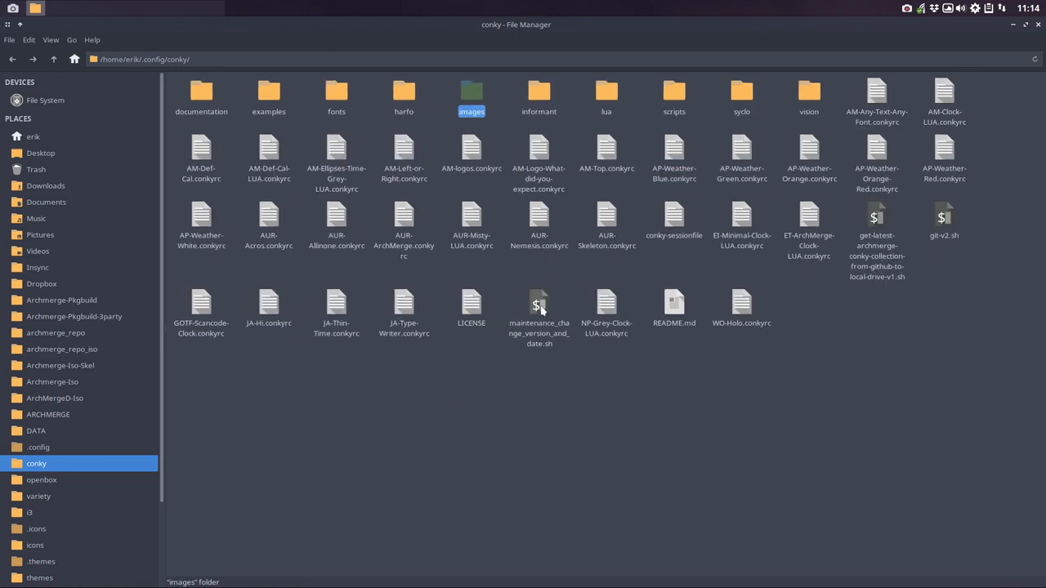
click(539, 314)
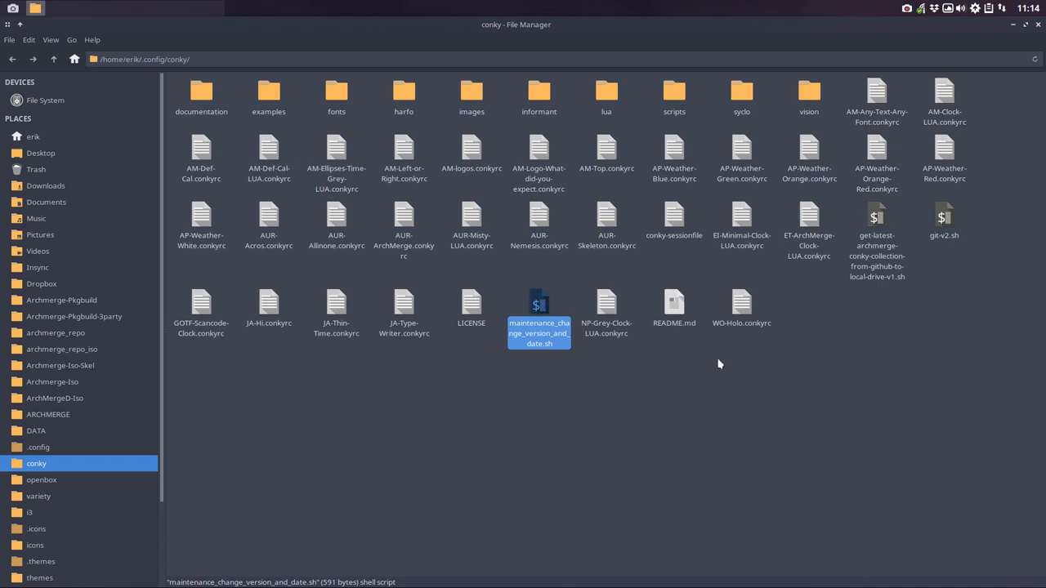
click(876, 220)
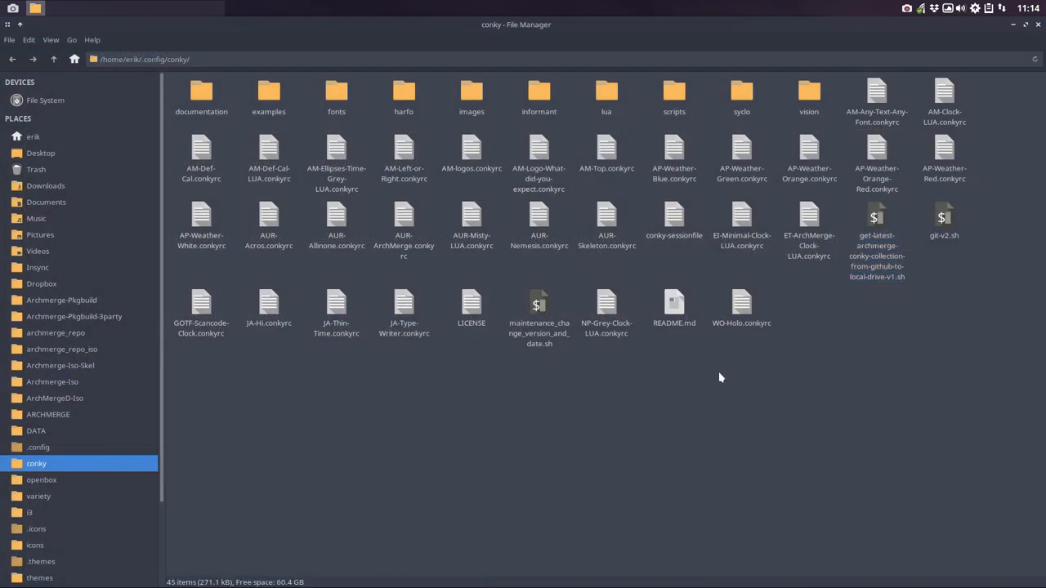
- Start a terminal in the conky folder and run ls -al for a detailed listing
right_click(719, 377)
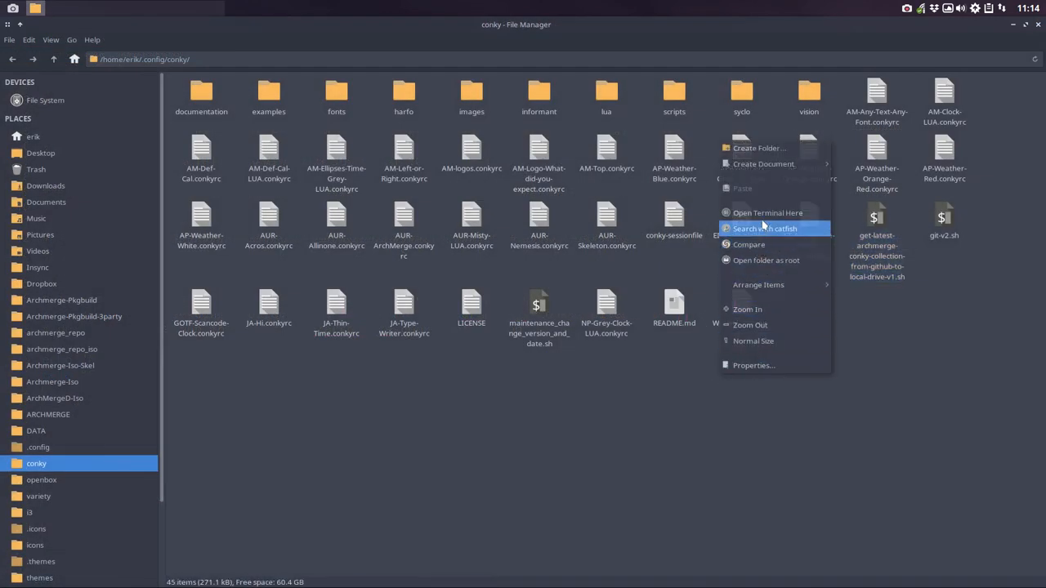
click(768, 213)
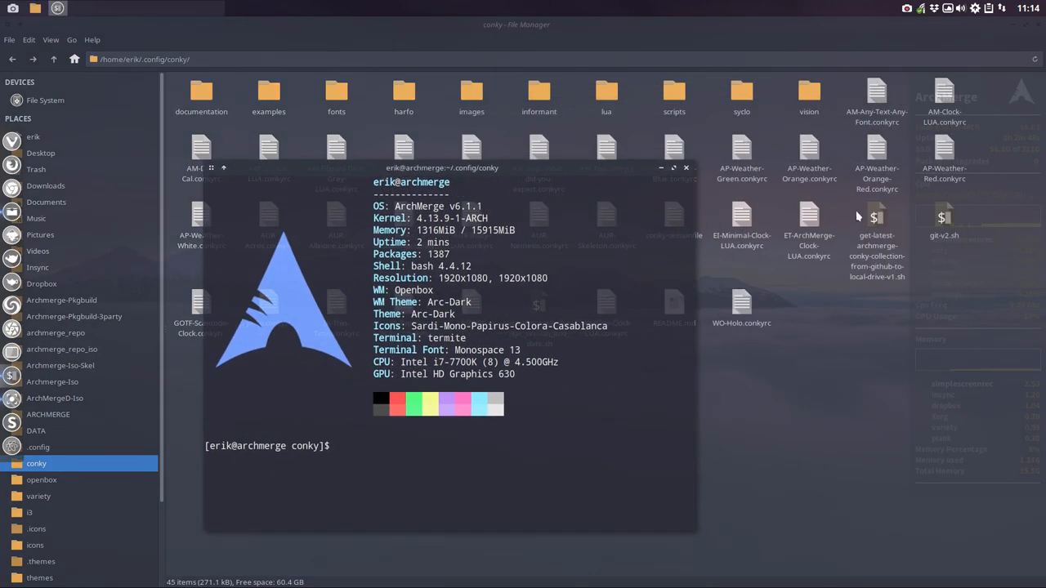
mouse_move(438, 445)
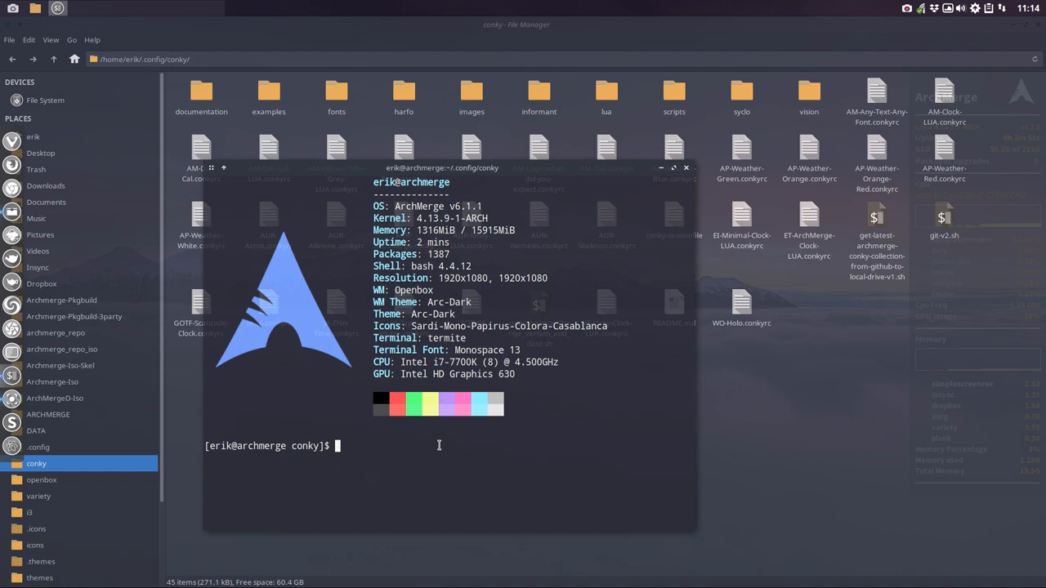
text(ls)
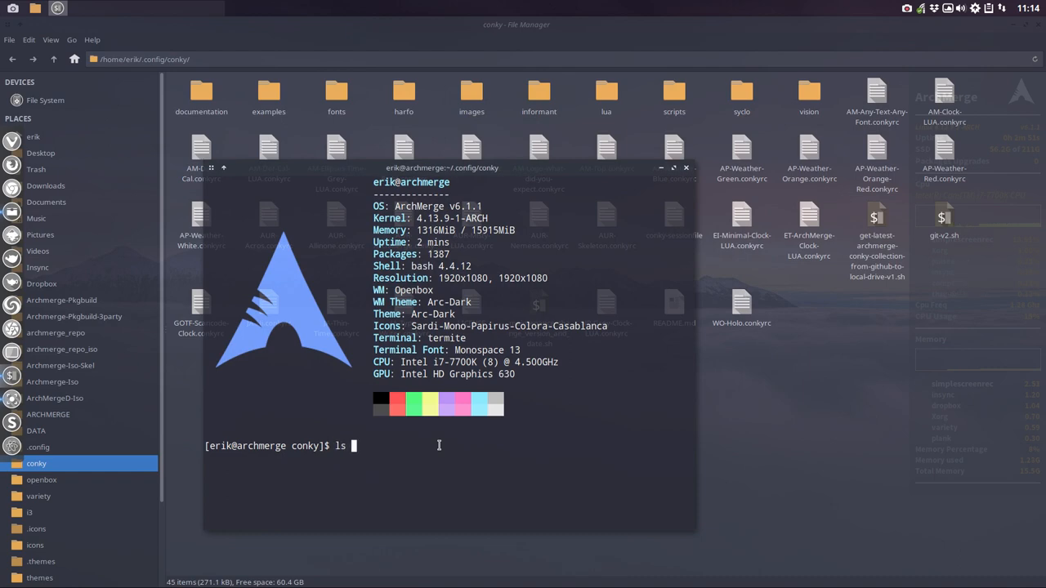
text(-al)
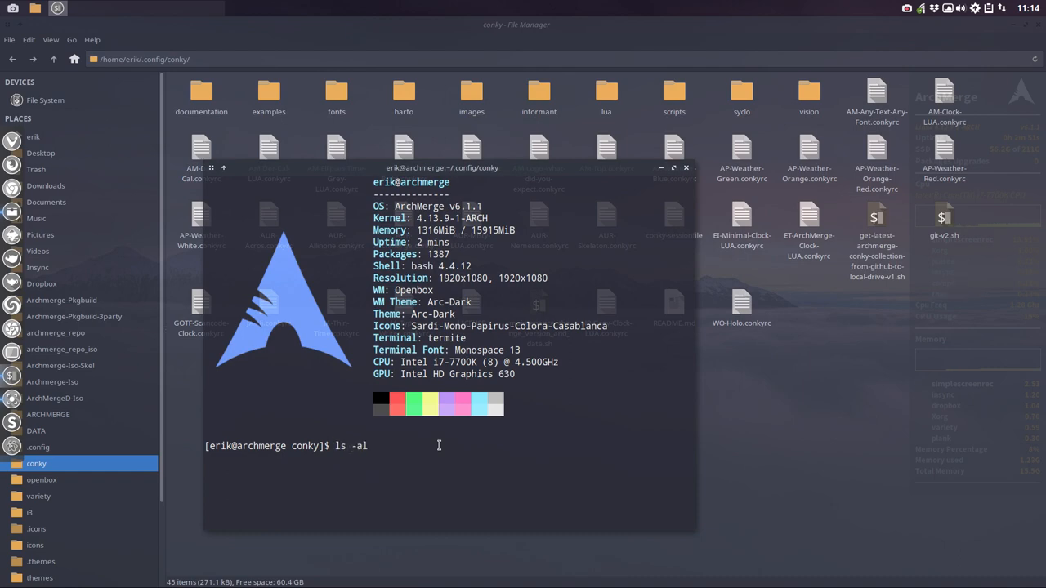
key(Return)
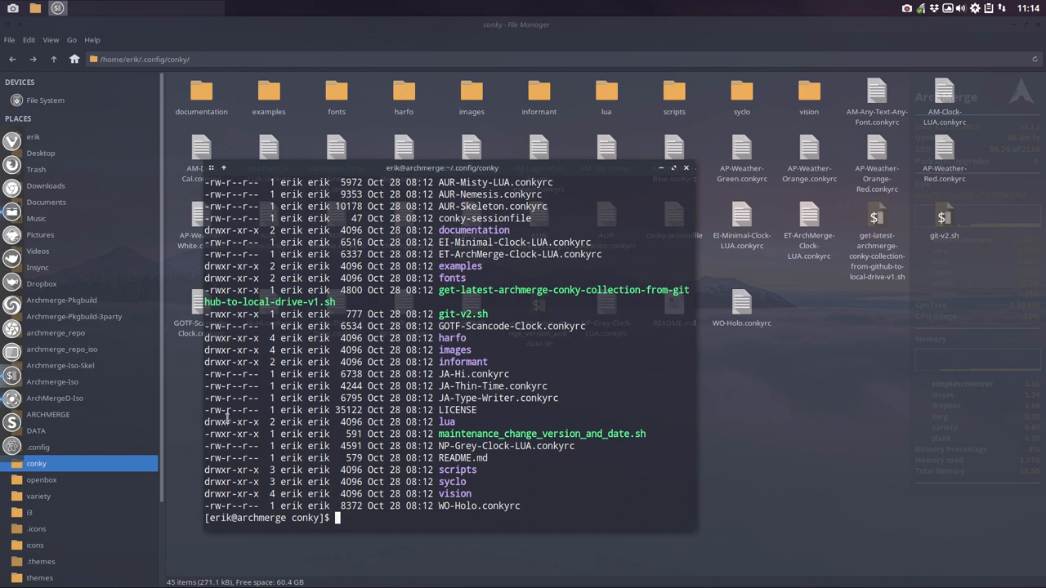
mouse_move(503, 339)
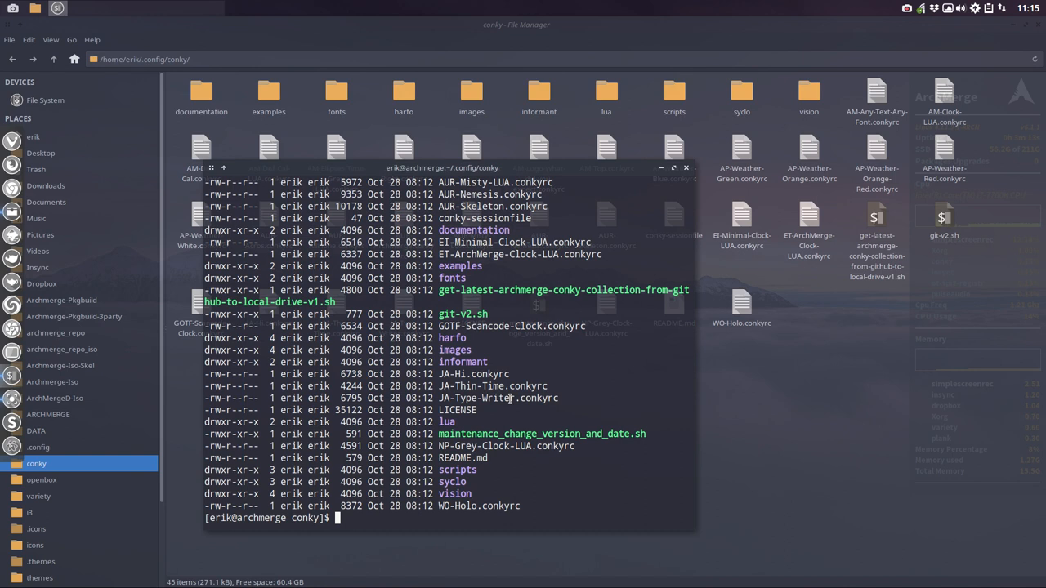
- Run ./get-latest-archmerge-conky-collection-from-github-to-local-drive-v1.sh to fetch and back up the conky folder
text(.)
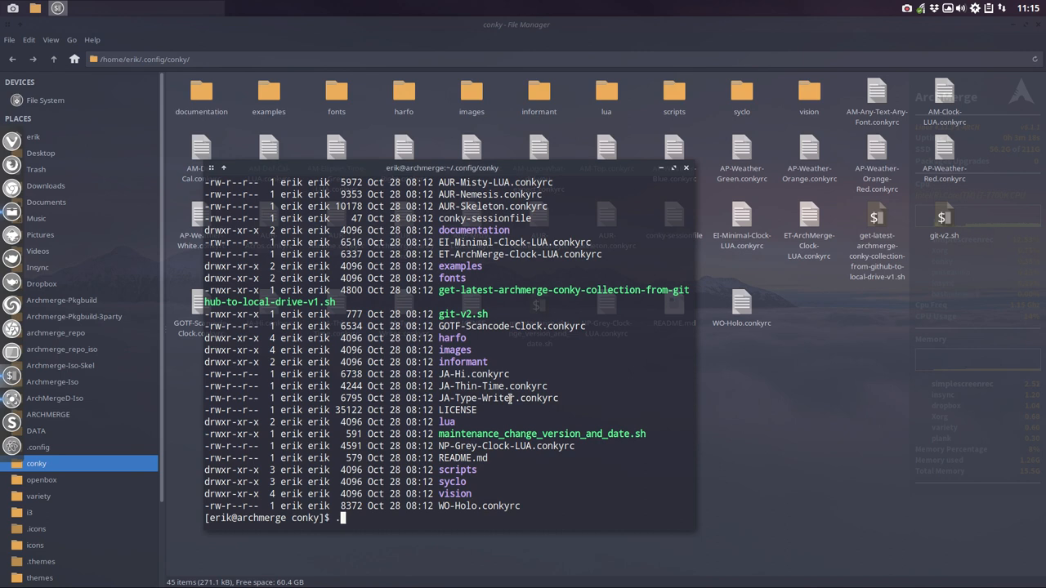
text(/)
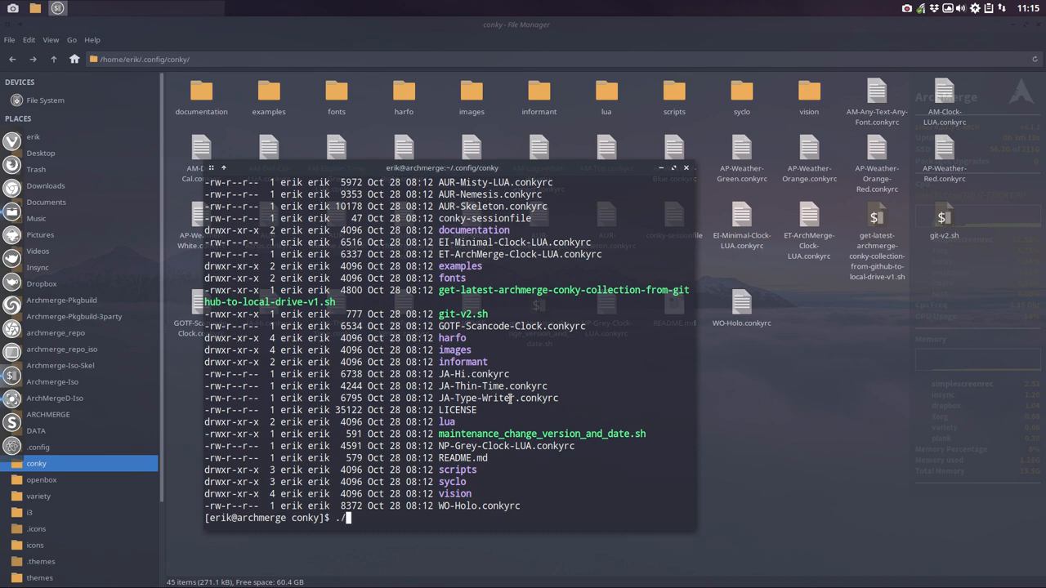
text(ge)
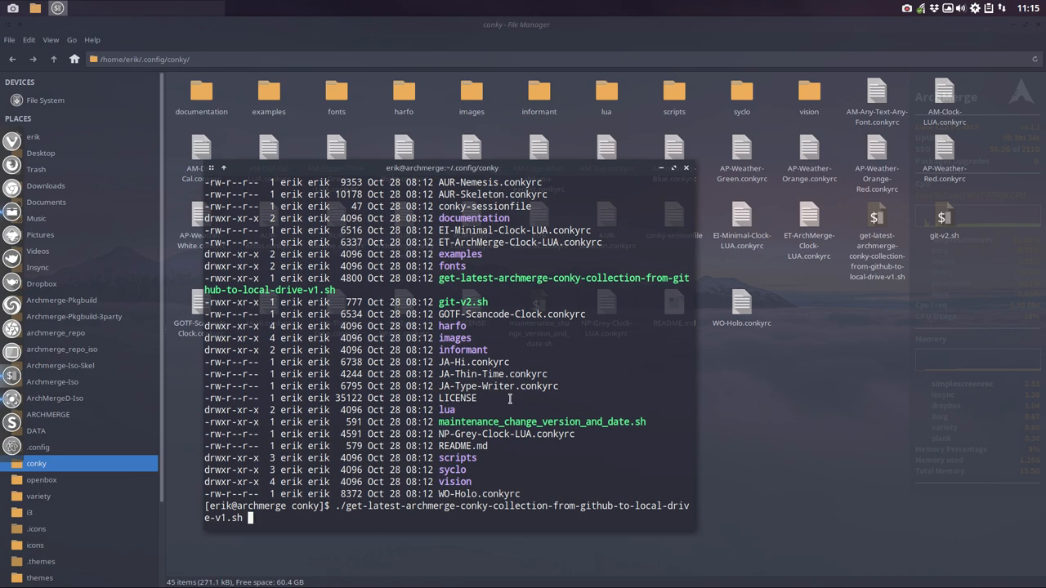
key(Return)
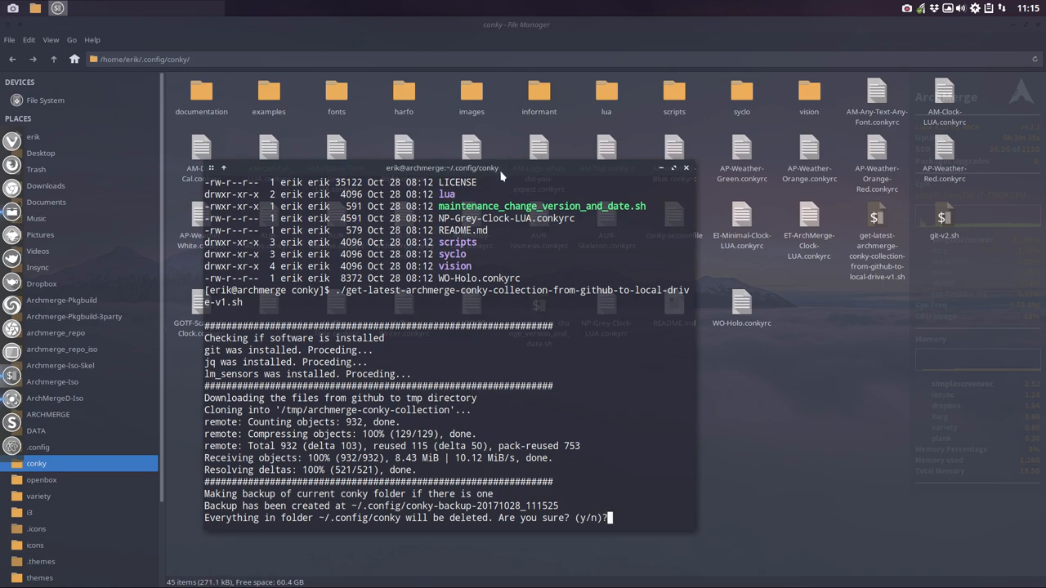
- Tile Termite on the right half of the screen with super+4, beside Thunar
drag(441, 166, 579, 173)
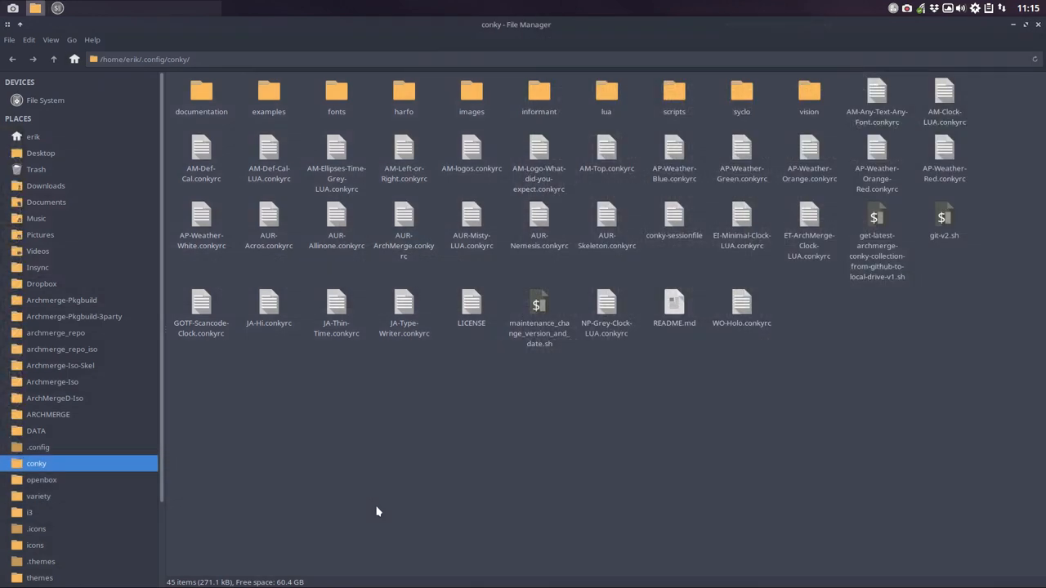
key(super+4)
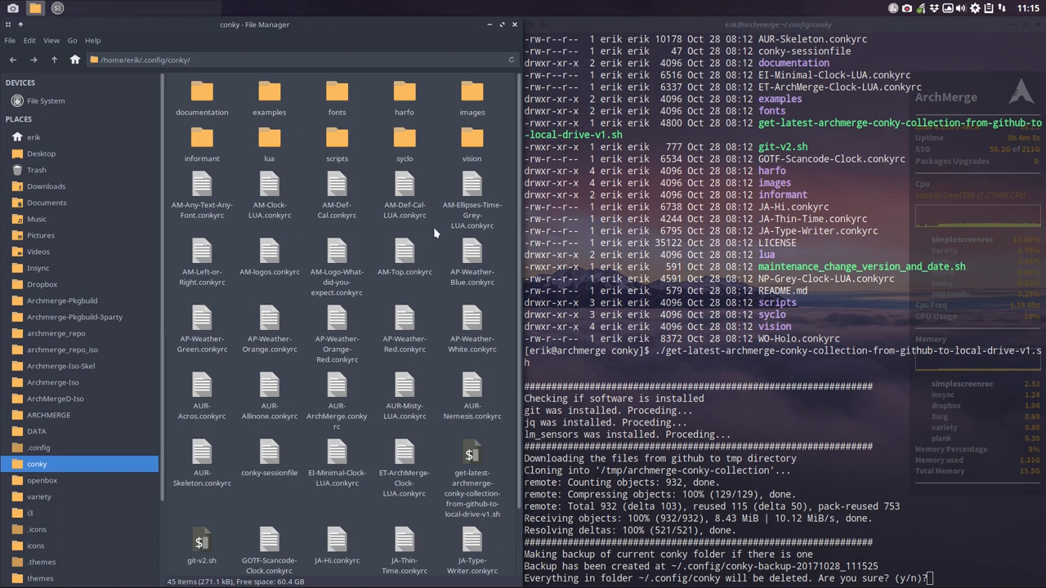
- Confirm conky-backup-20171028_111525 exists in .config, return to conky, and answer y to the deletion prompt
click(54, 59)
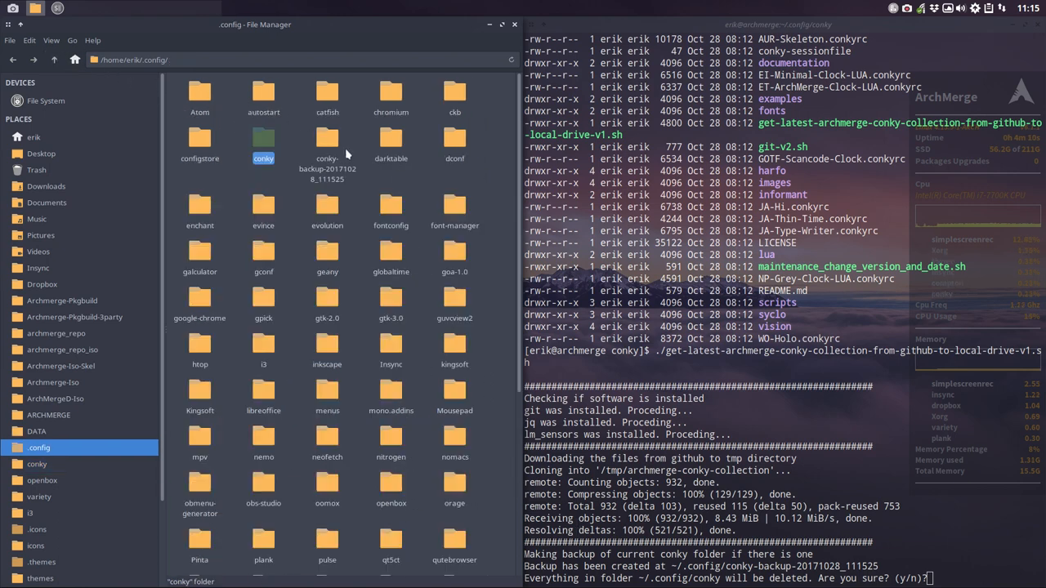
click(326, 147)
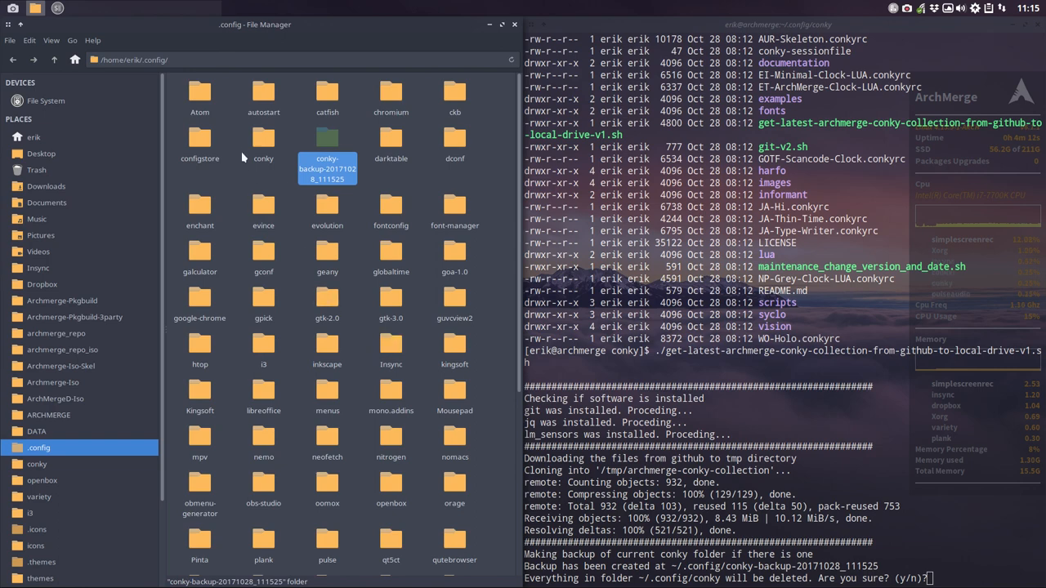
mouse_move(263, 182)
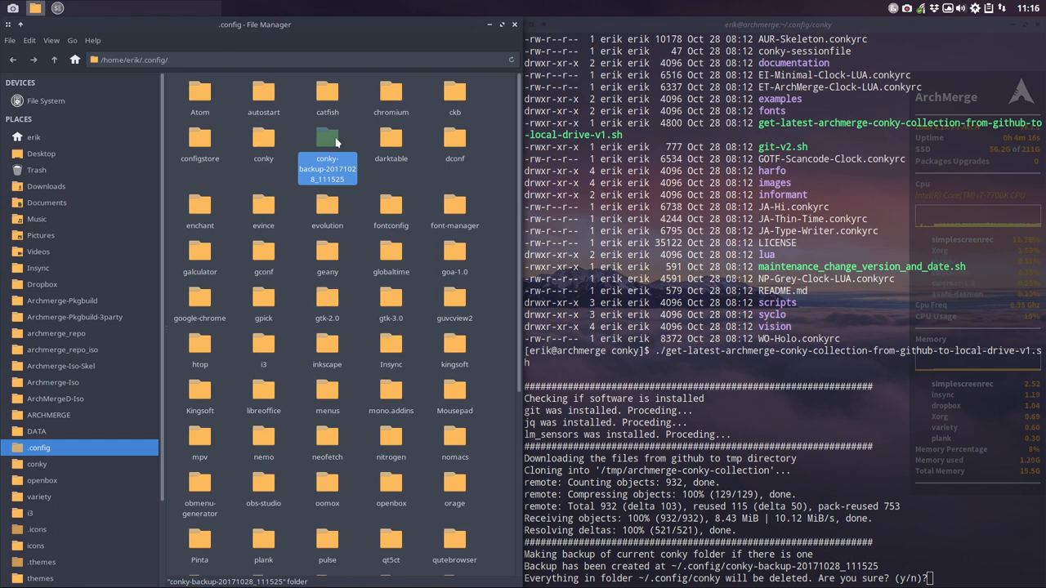
mouse_move(340, 177)
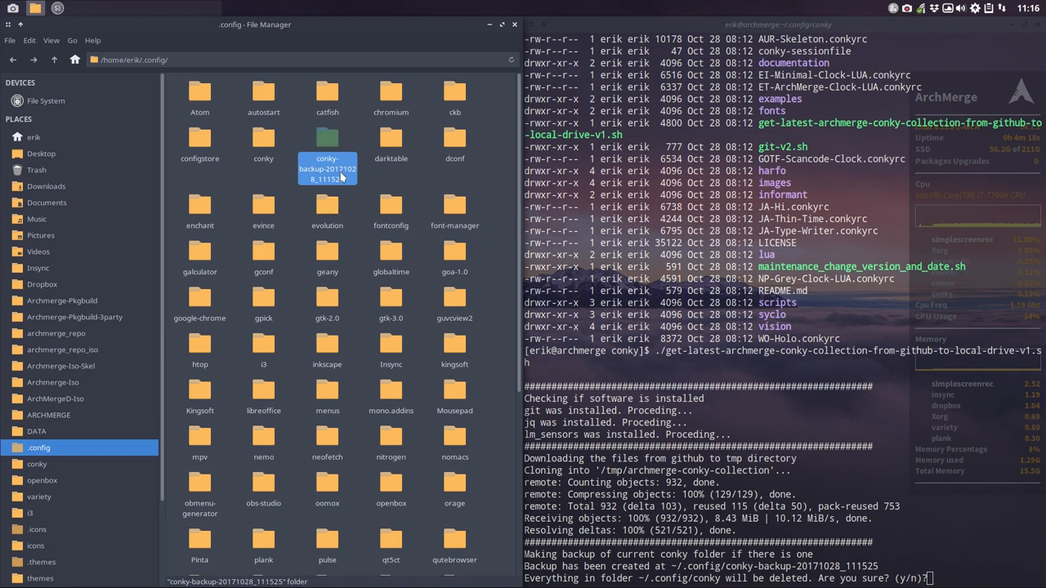
mouse_move(353, 176)
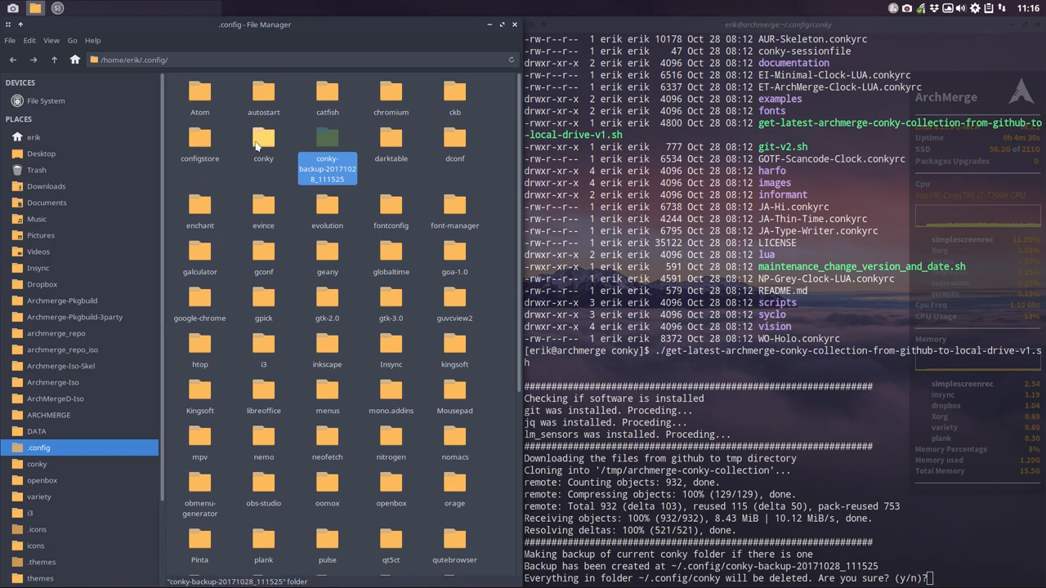
double_click(263, 144)
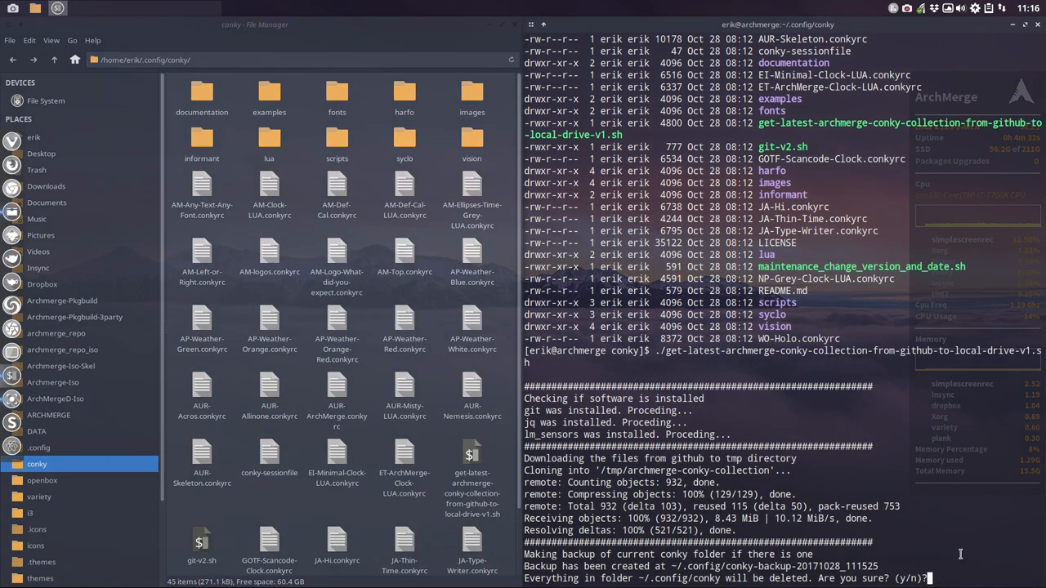
text(y)
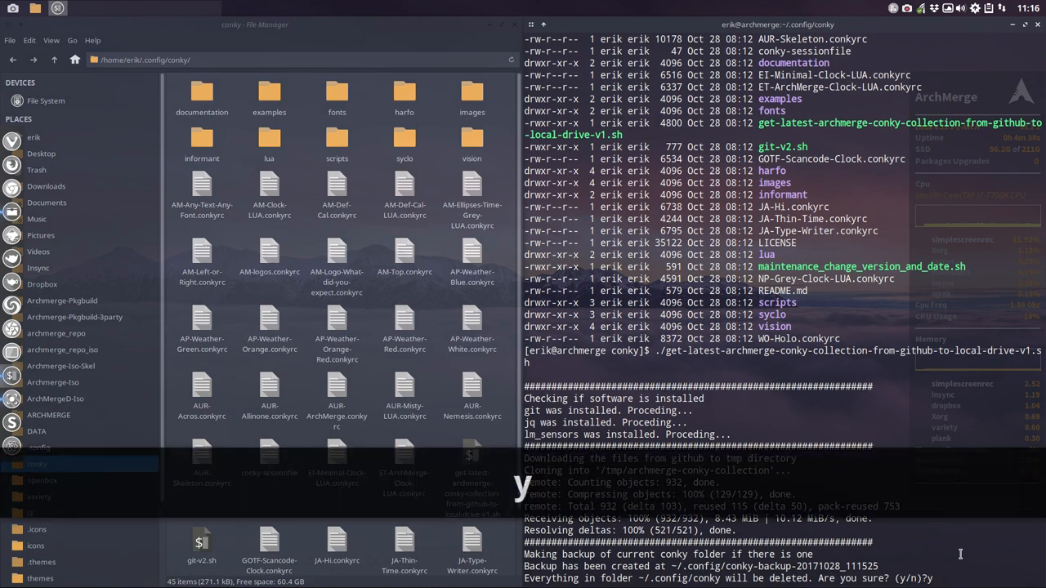